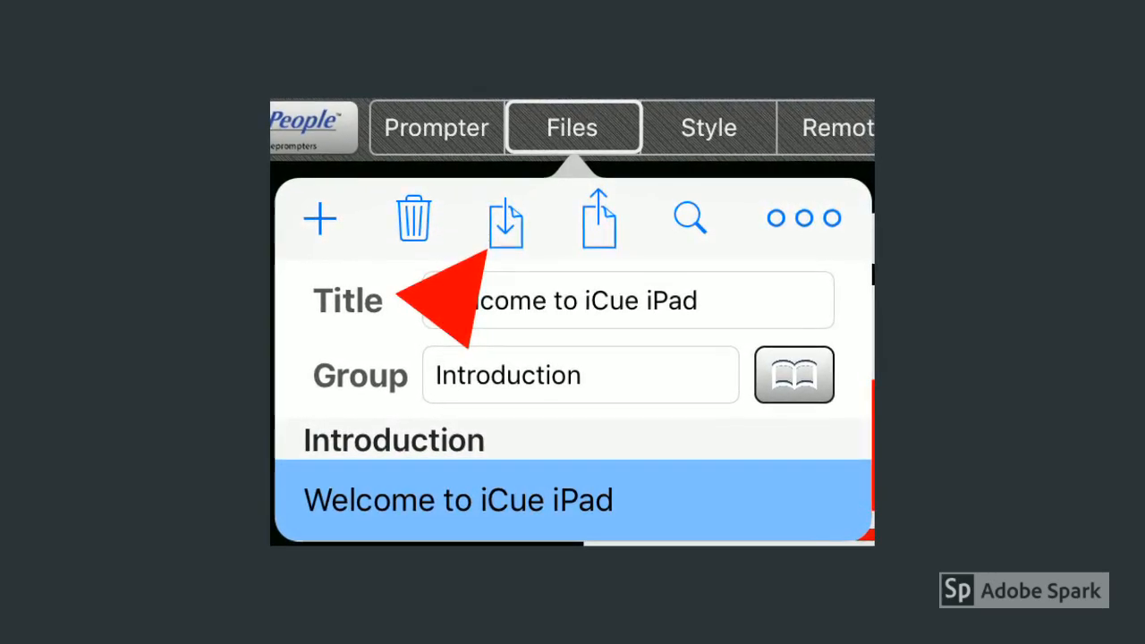
Step: Open the Import File panel from the Files popover to show iTunes and iCloud Drive sources
left_click(506, 217)
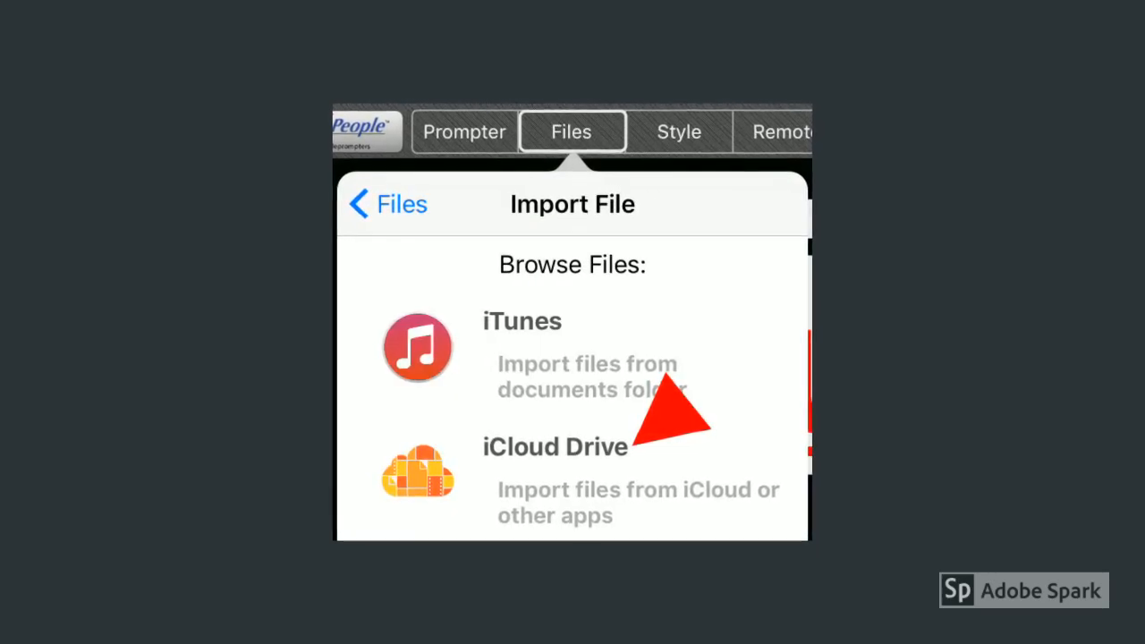